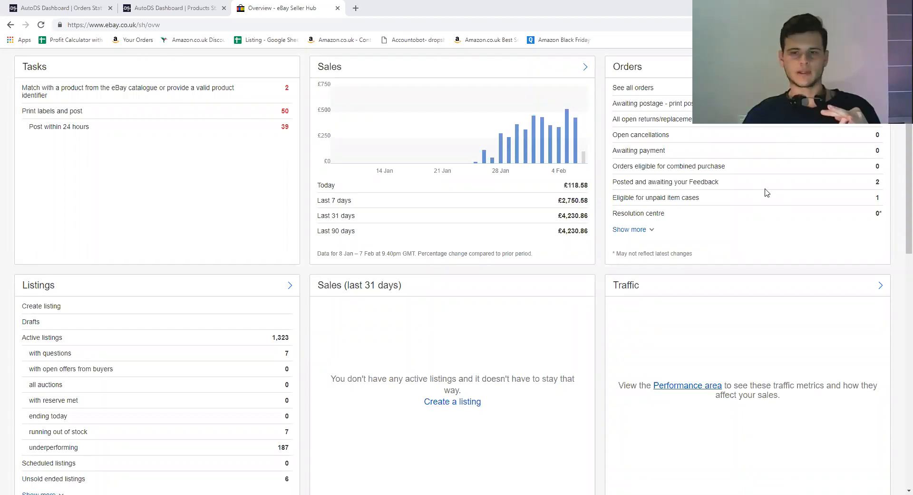
{"action": "mouse_move", "coordinate": [433, 319]}
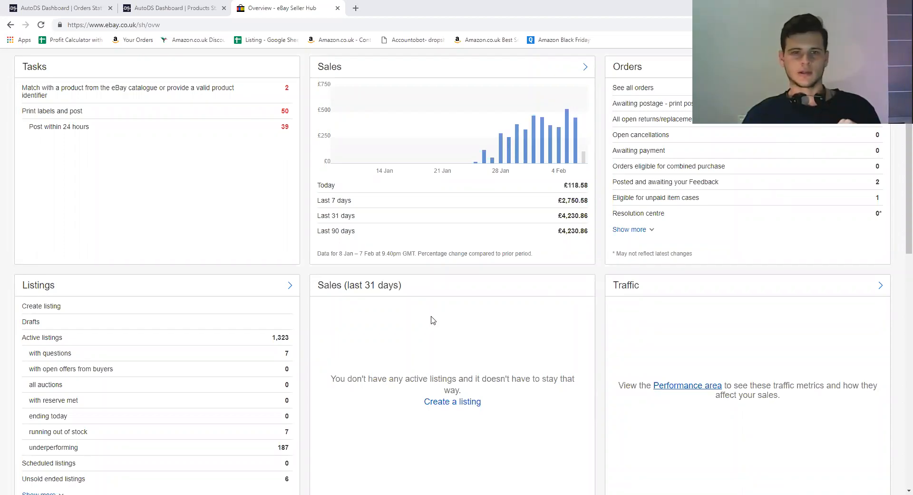
{"action": "mouse_move", "coordinate": [662, 350]}
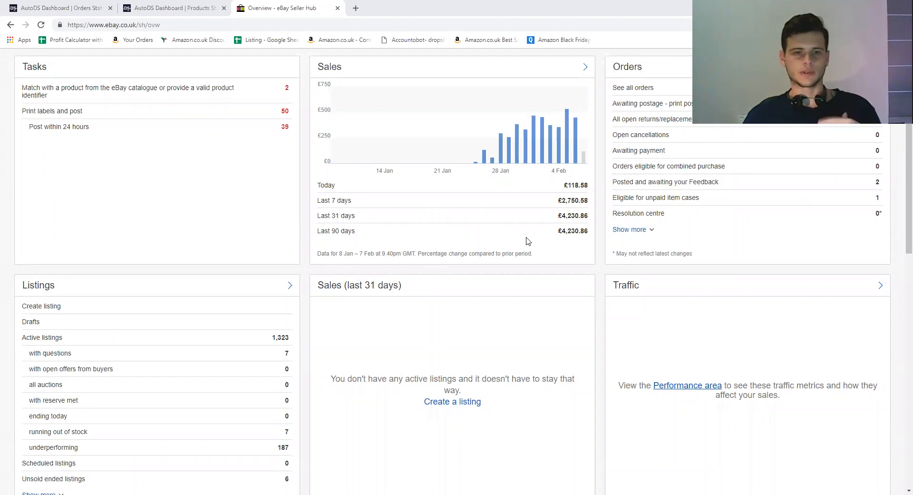
{"action": "mouse_move", "coordinate": [438, 253]}
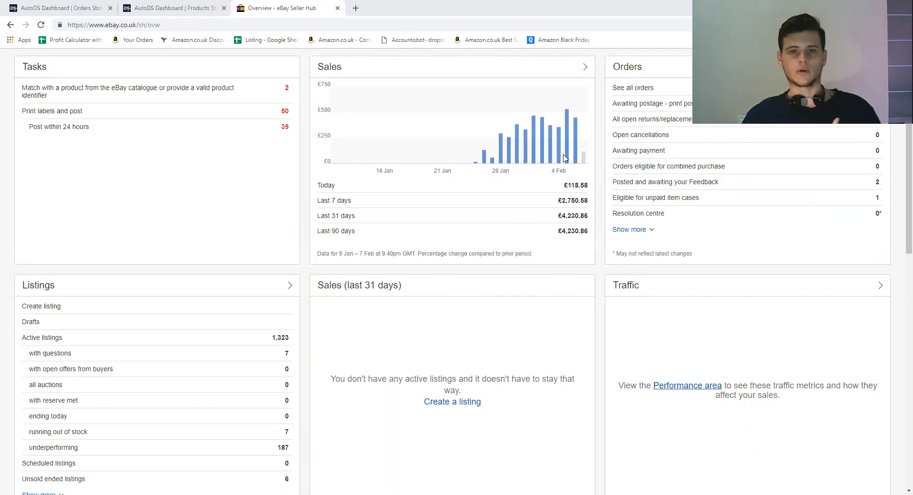
{"action": "mouse_move", "coordinate": [569, 156]}
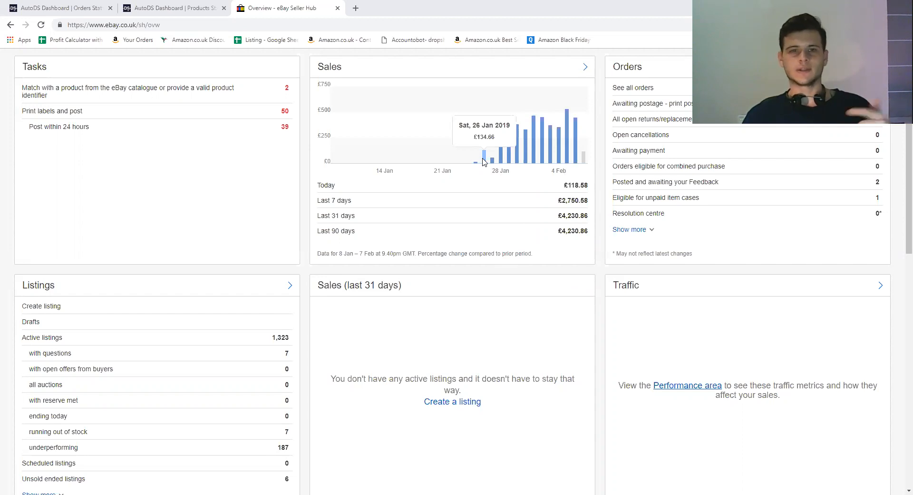
{"action": "mouse_move", "coordinate": [495, 164]}
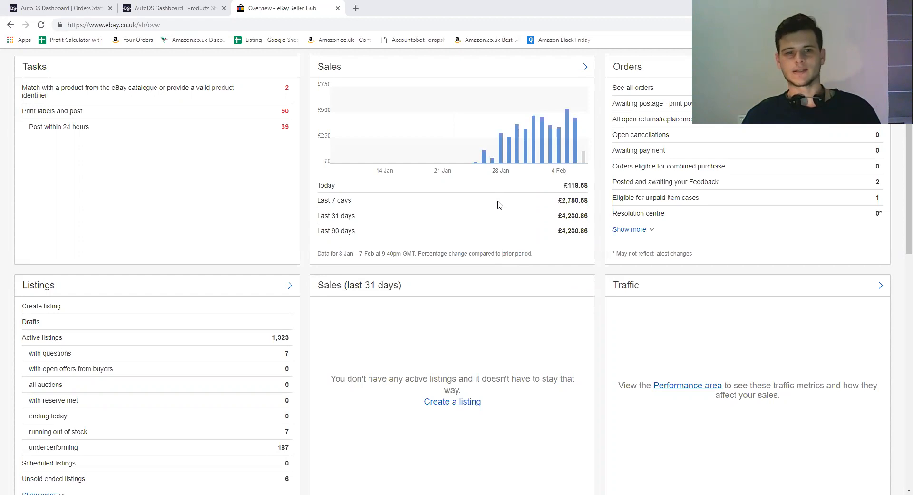
{"action": "scroll", "scroll_direction": "down", "scroll_amount": 3}
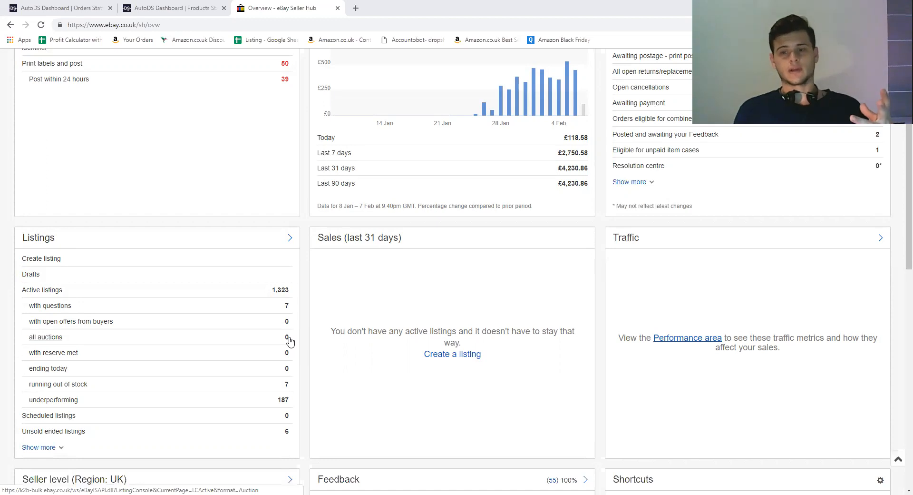
{"action": "scroll", "scroll_direction": "down", "scroll_amount": 3}
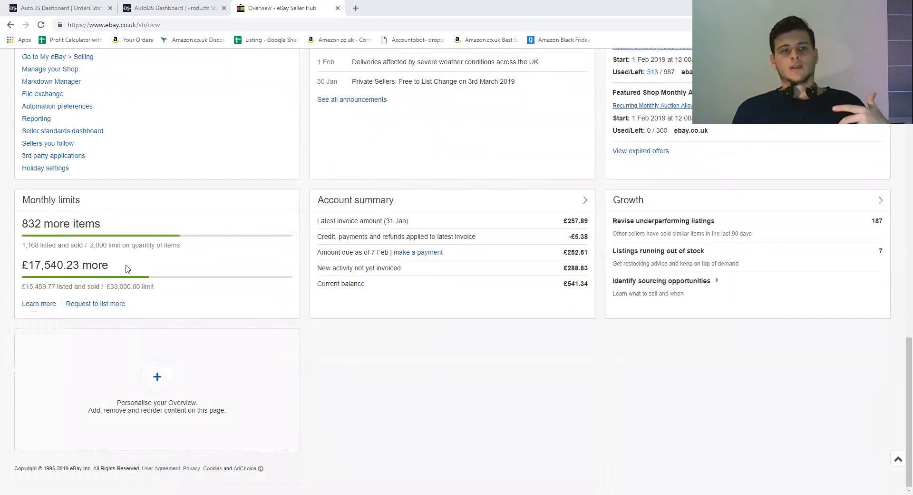
{"action": "mouse_move", "coordinate": [118, 299]}
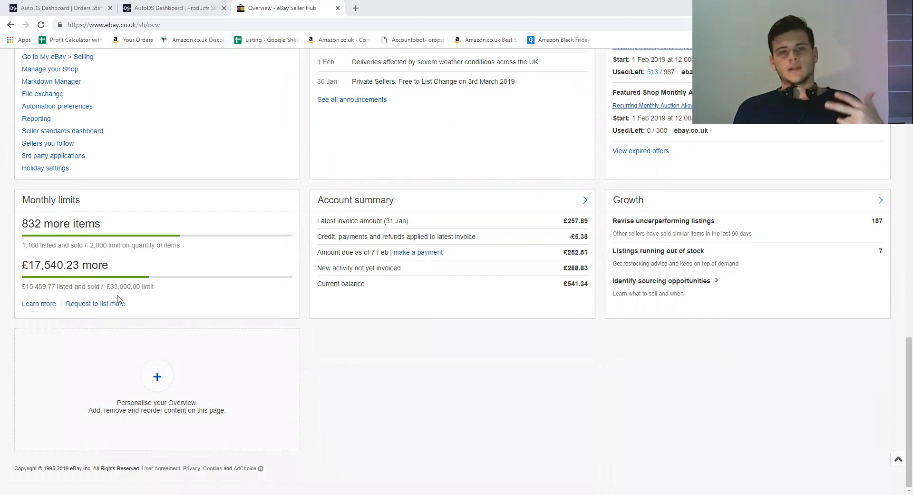
{"action": "mouse_move", "coordinate": [137, 317]}
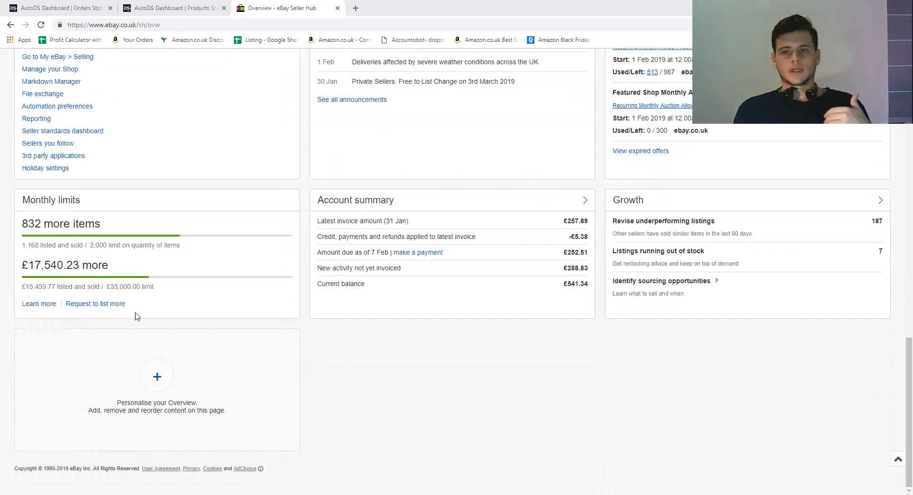
{"action": "mouse_move", "coordinate": [476, 396]}
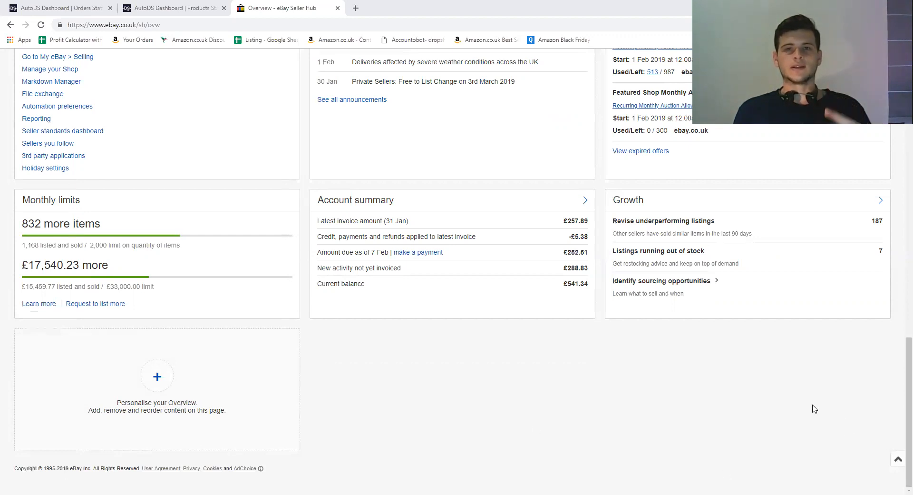
{"action": "mouse_move", "coordinate": [770, 394]}
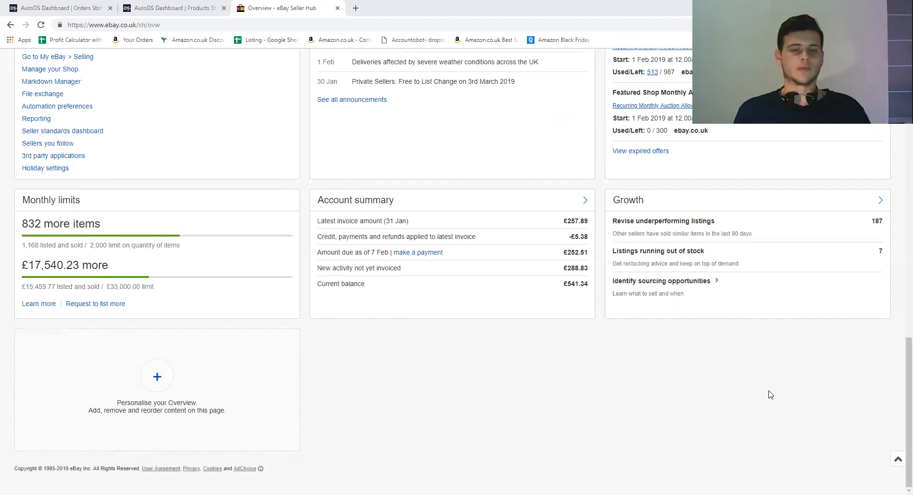